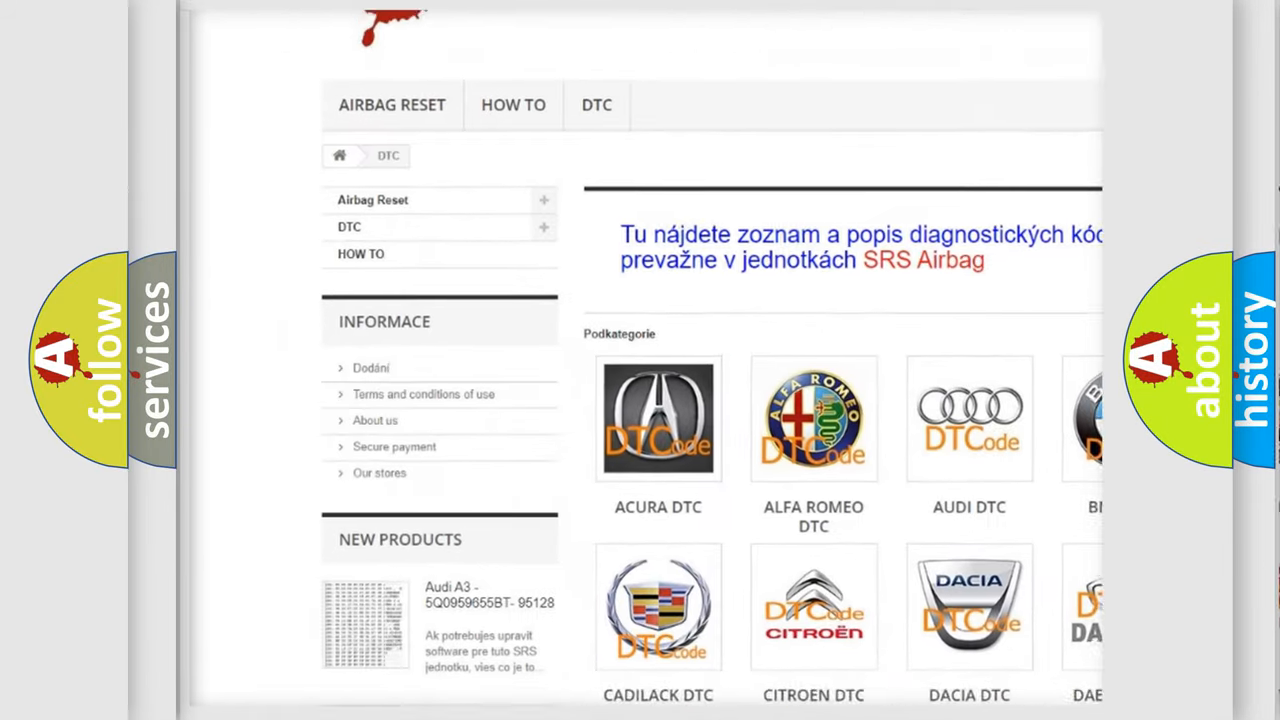
{"action": "scroll", "scroll_direction": "down", "scroll_amount": 3}
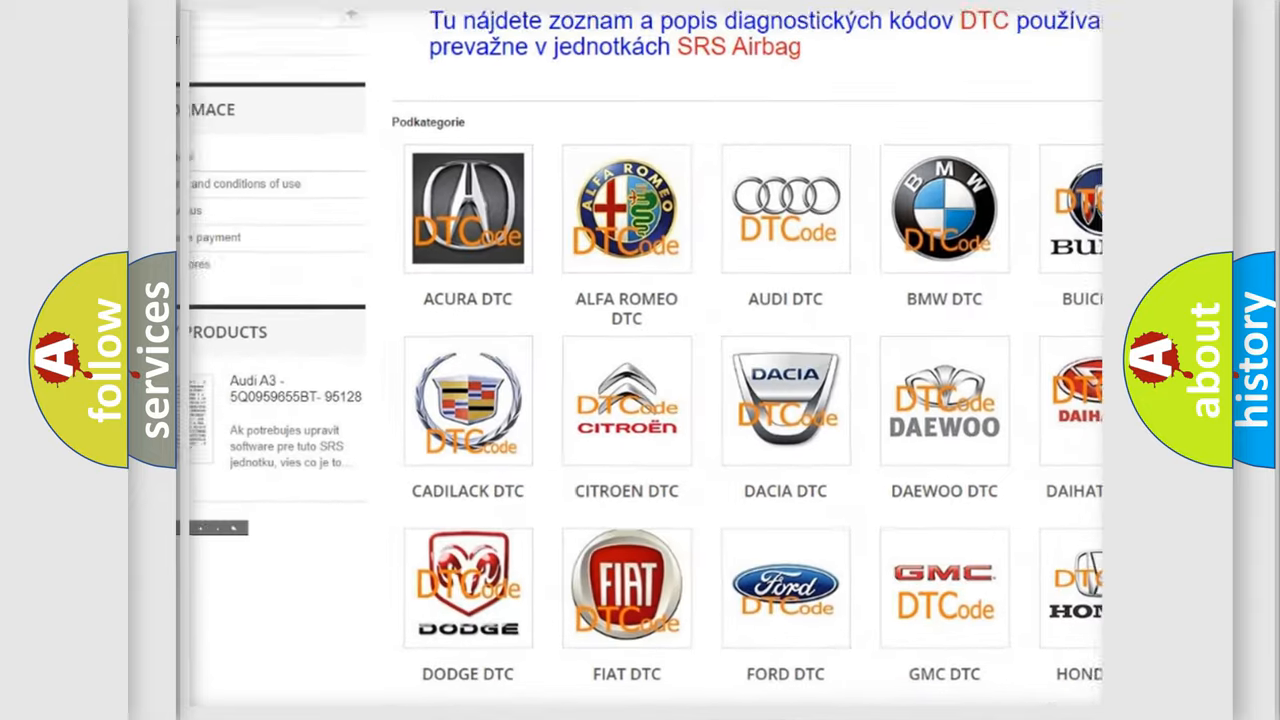
{"action": "scroll", "scroll_direction": "down", "scroll_amount": 3}
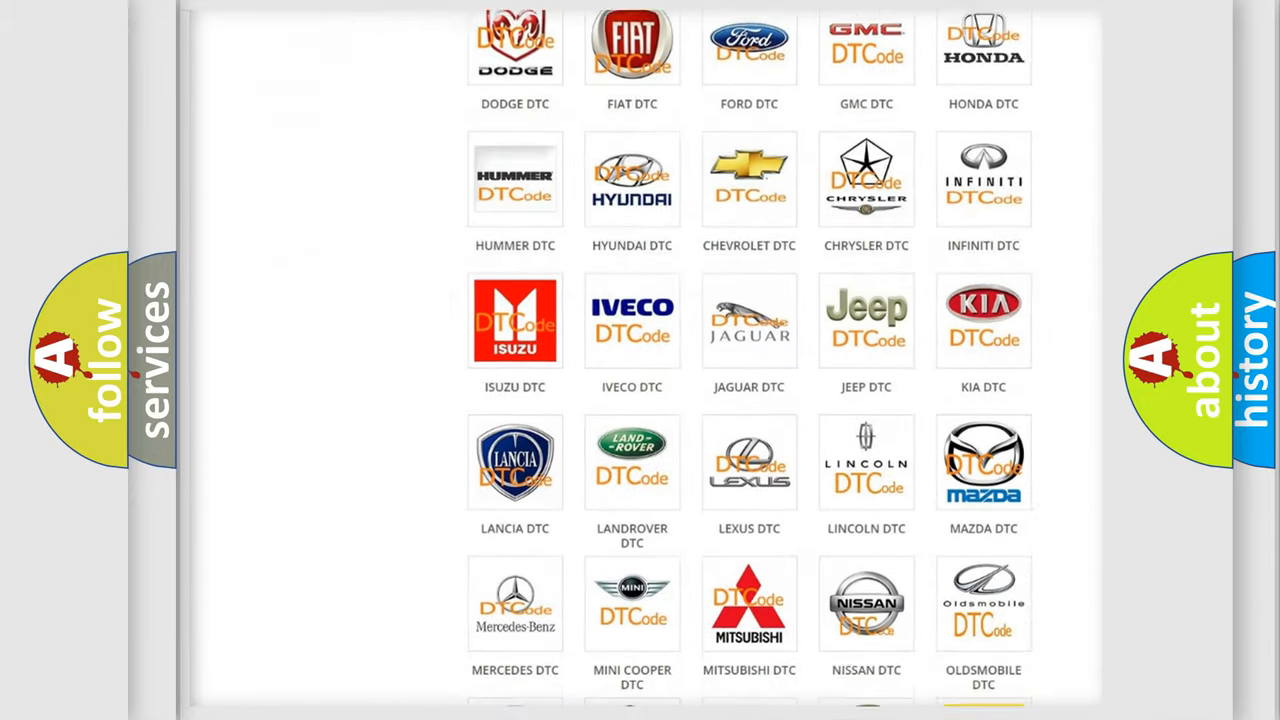
{"action": "scroll", "scroll_direction": "down", "scroll_amount": 3}
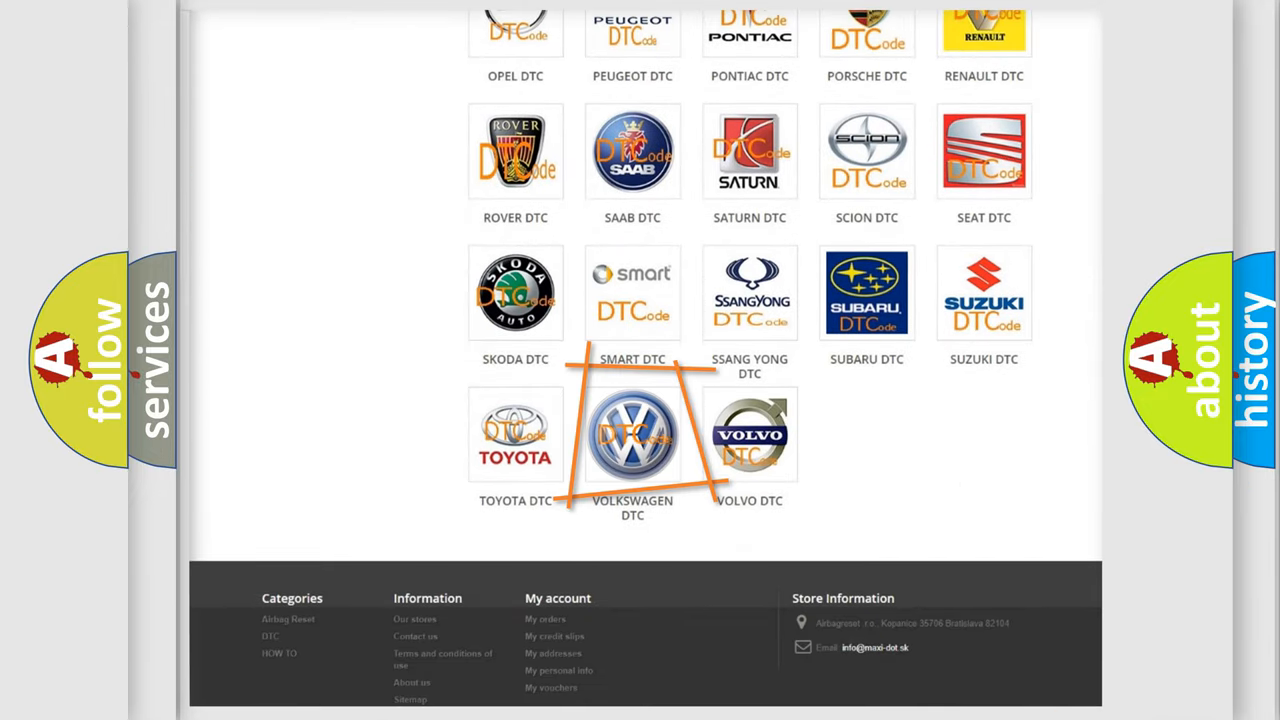